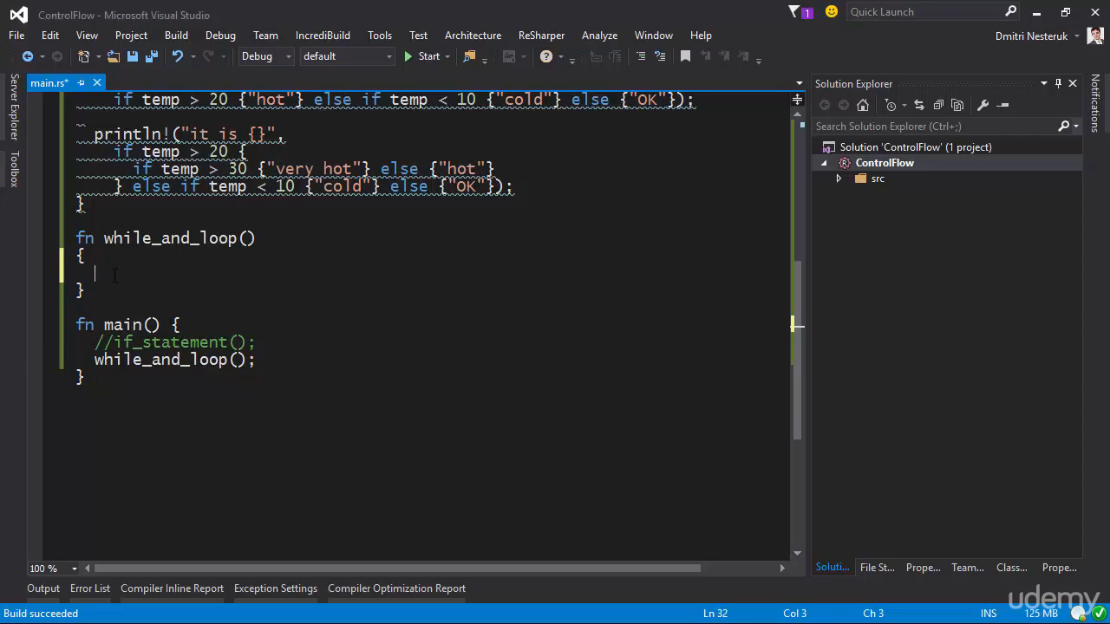
Write let mut x = 1 and a while x < 1000 loop doubling x and printing "x = {}".
text(let)
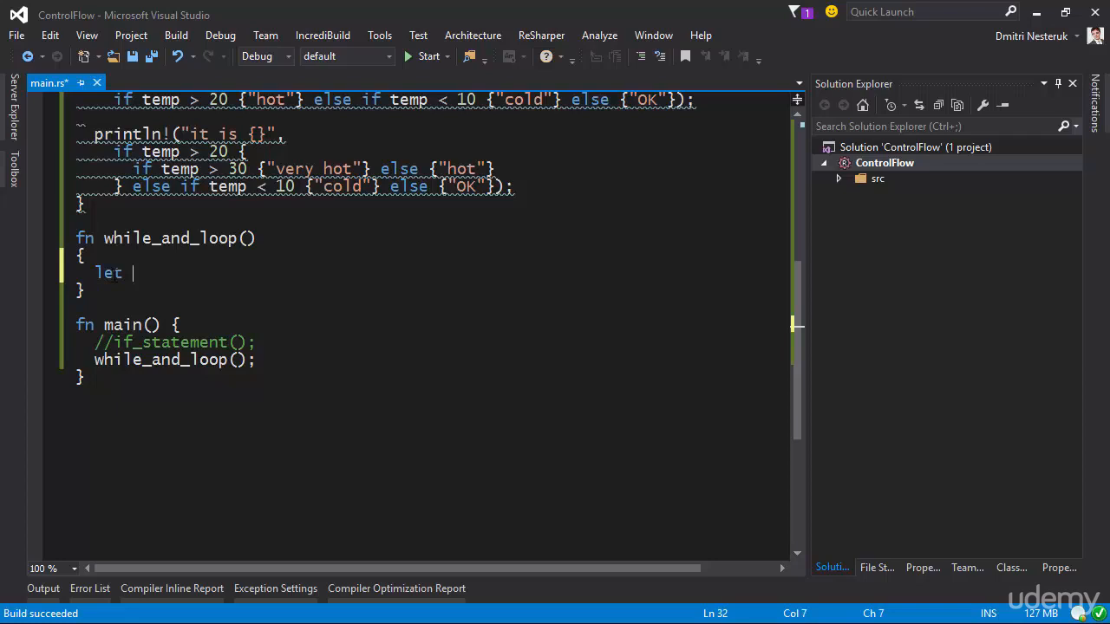
text(mut x)
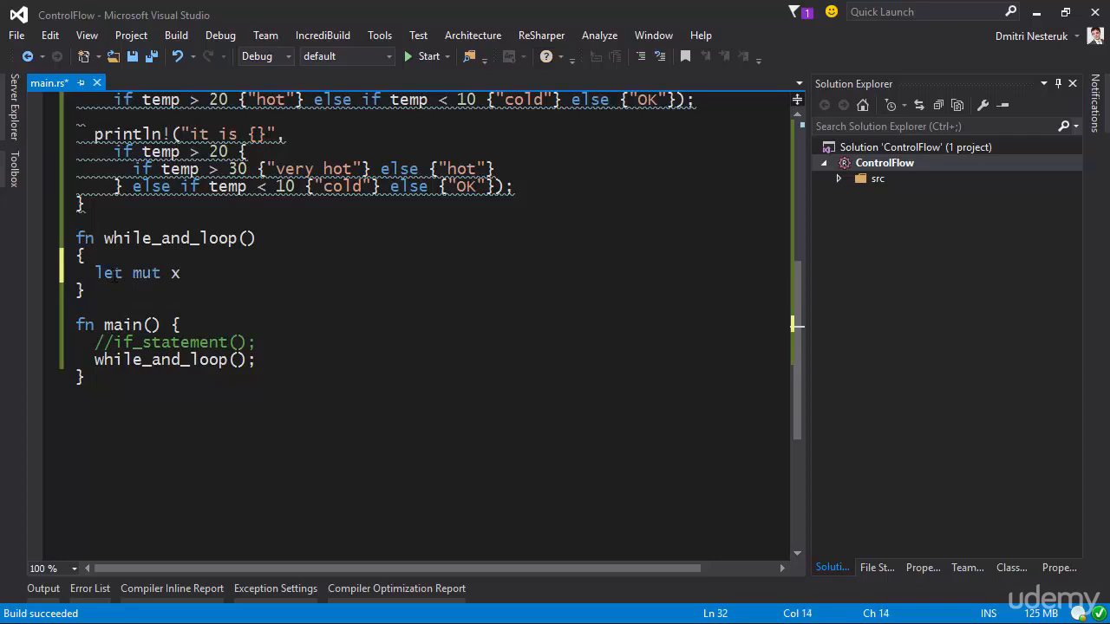
text(= 1;)
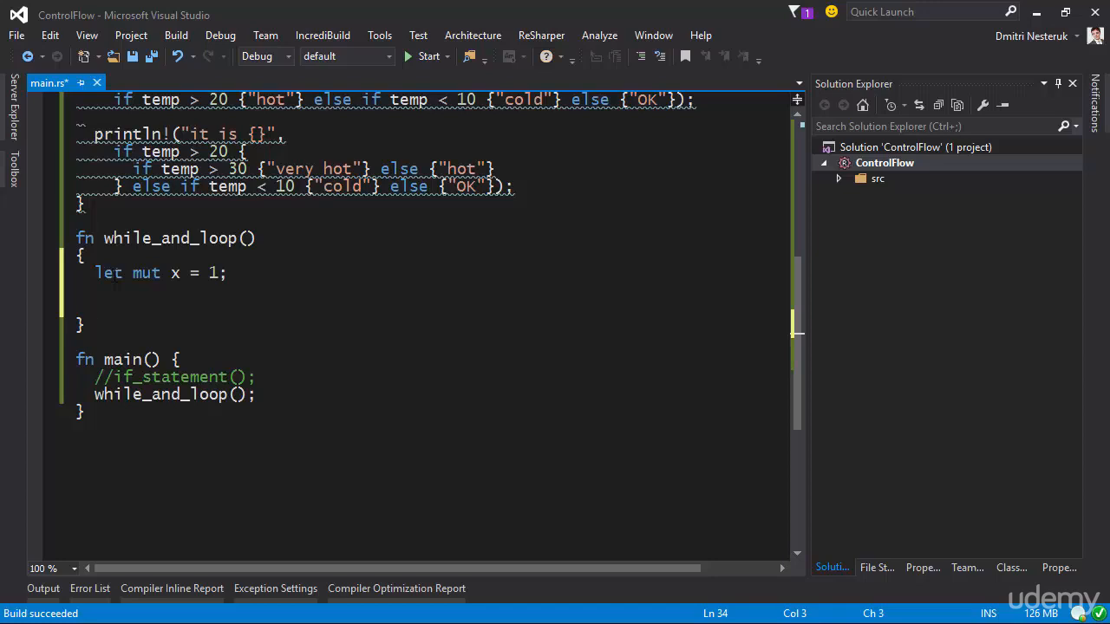
text(while x)
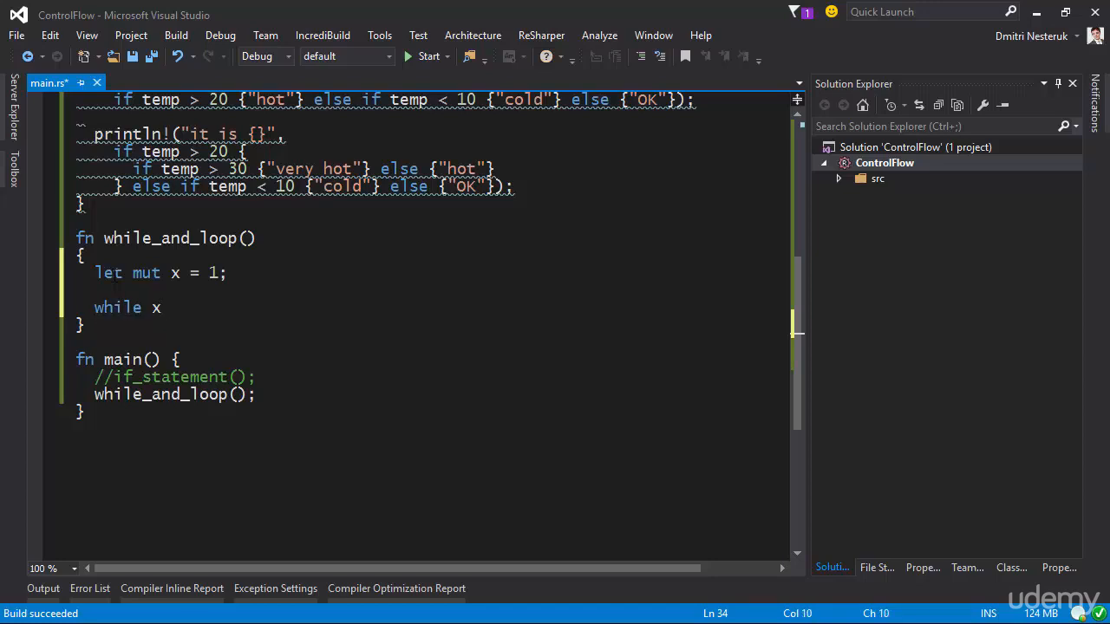
text(< 100)
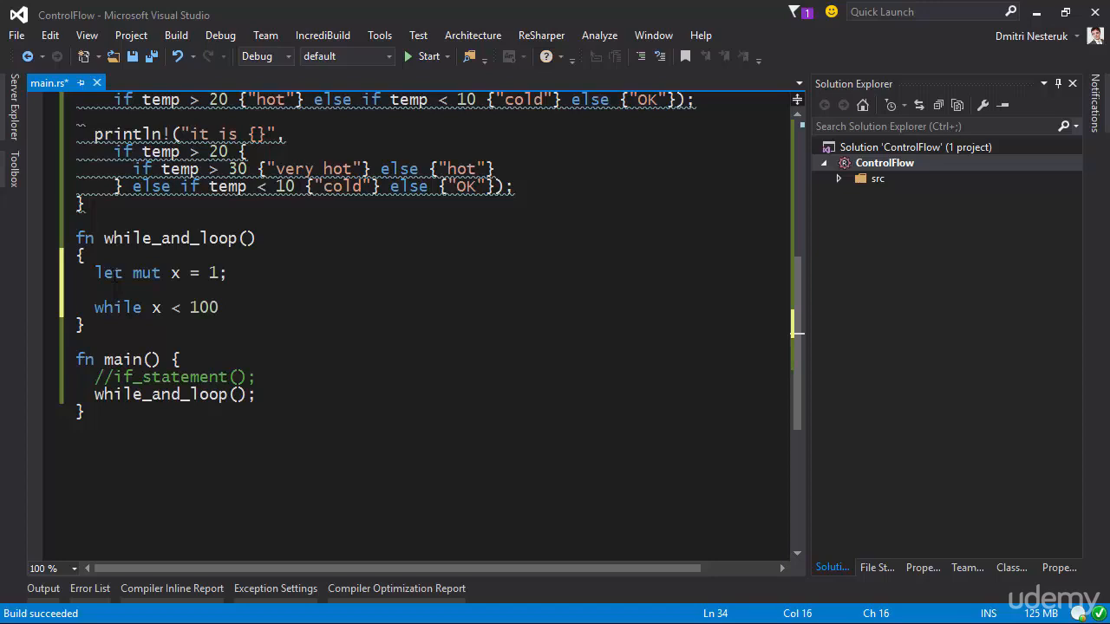
text(0)
text({)
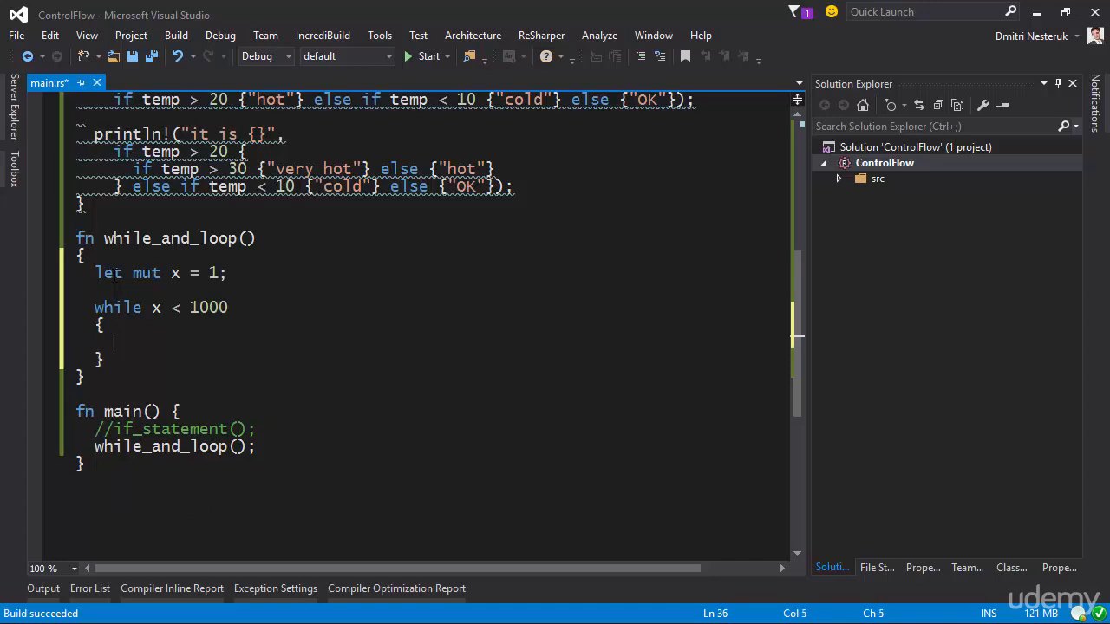
text(x)
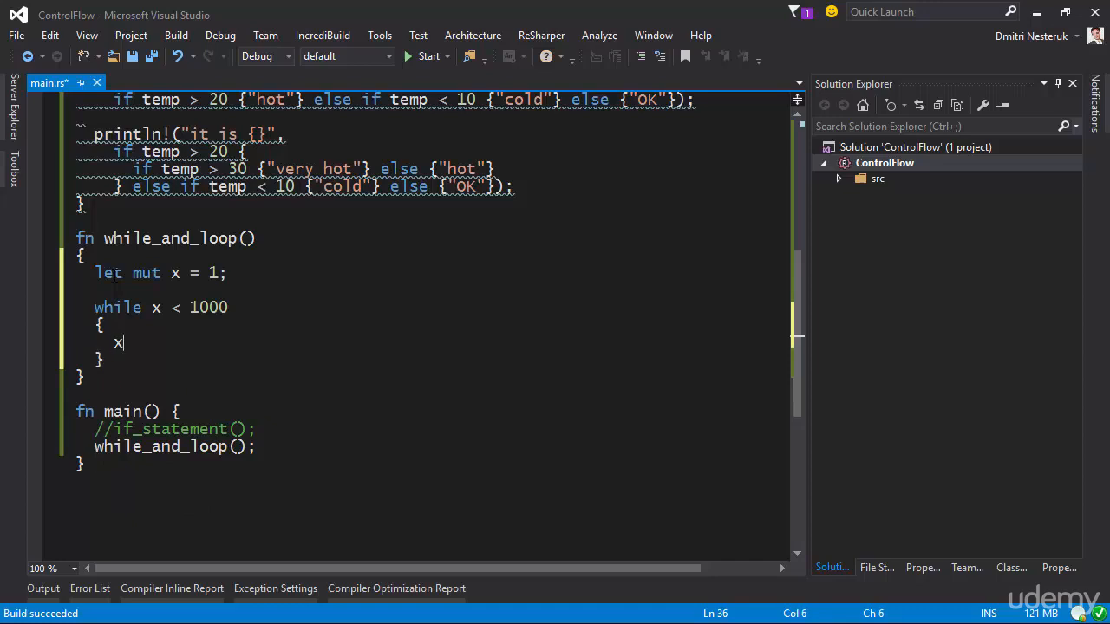
text(*= 2;)
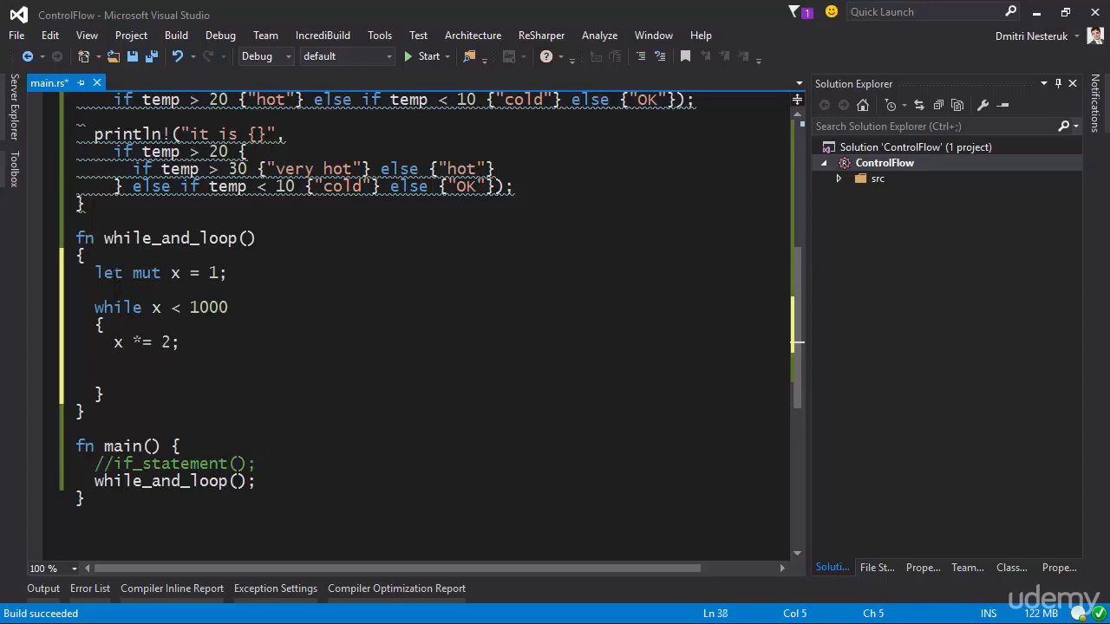
text(println!()
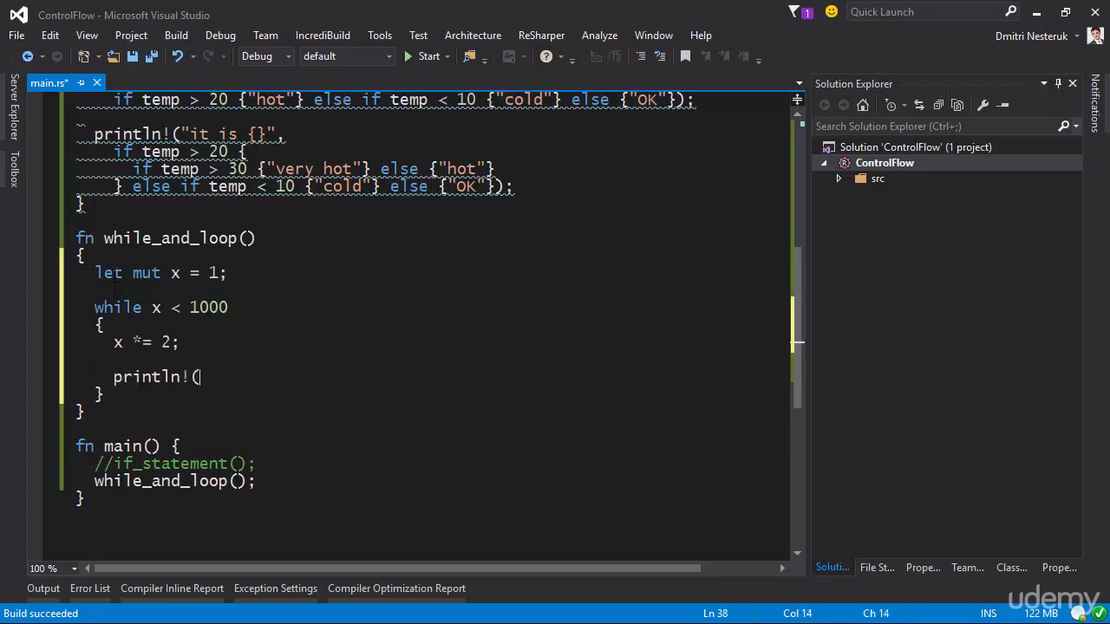
text("x = {}", x);)
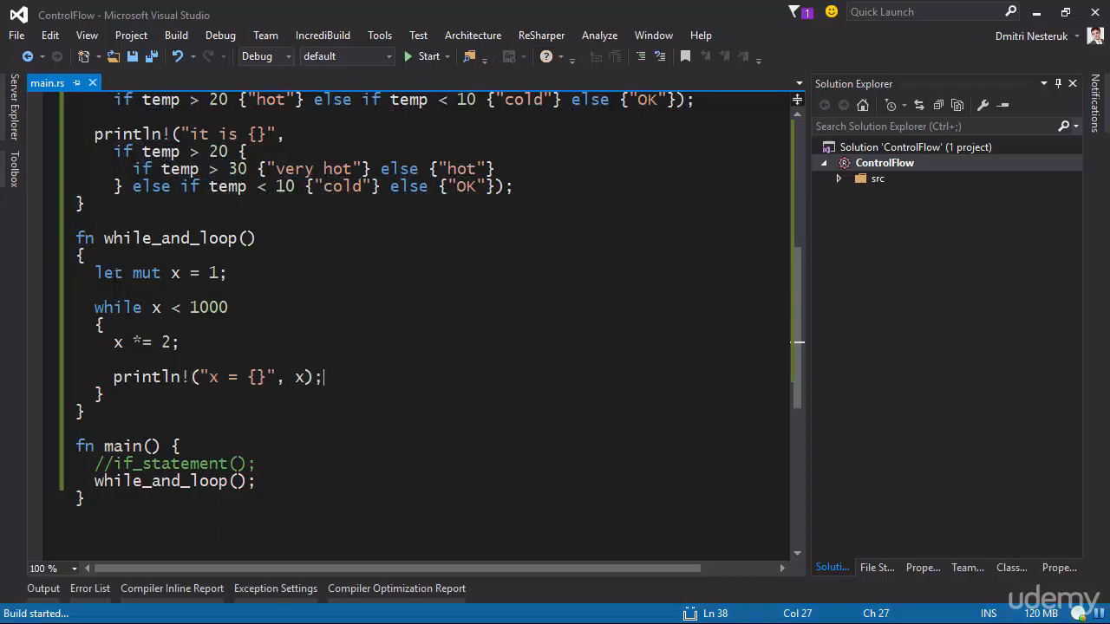
Close the console after seeing x double from 2 to 1024.
click(428, 56)
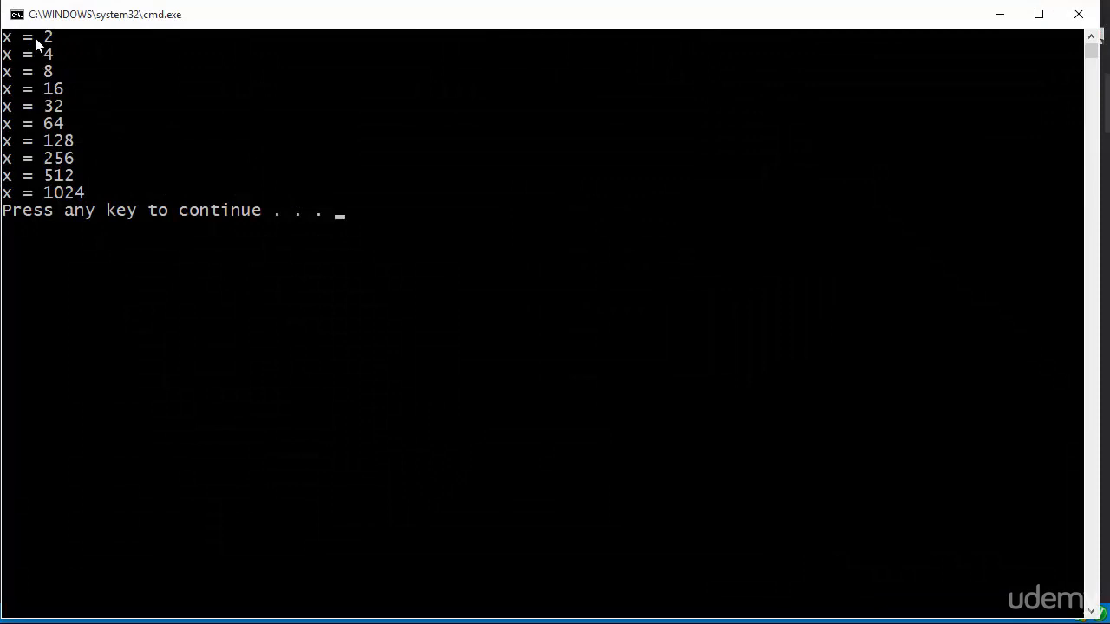
mouse_move(81, 206)
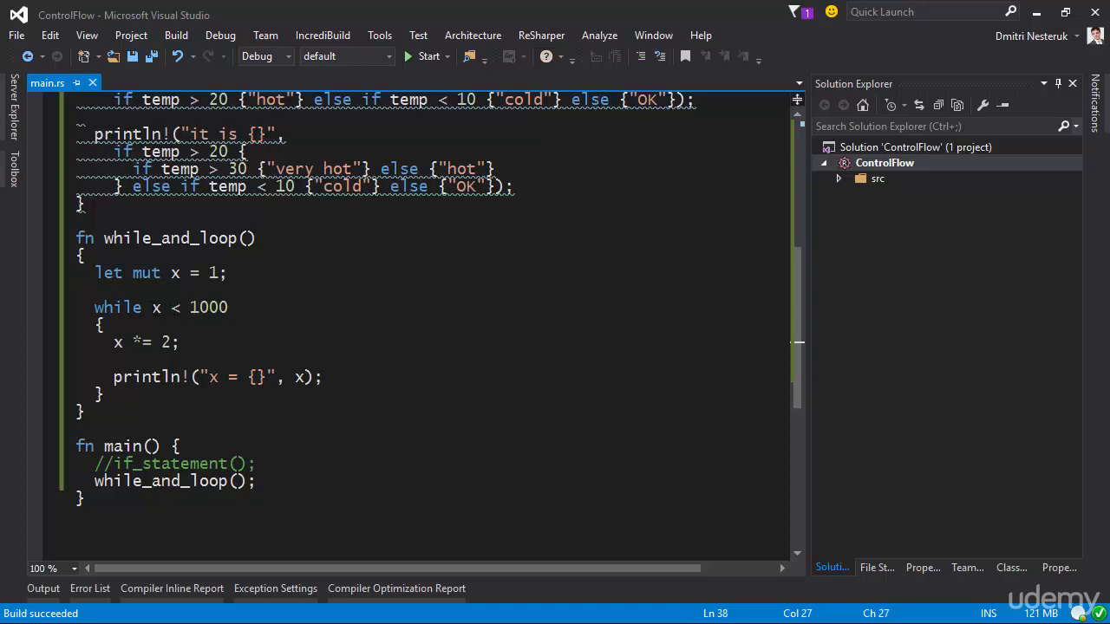
Highlight the x < 1000 condition and add blank lines below the loop and after x *= 2.
double_click(173, 307)
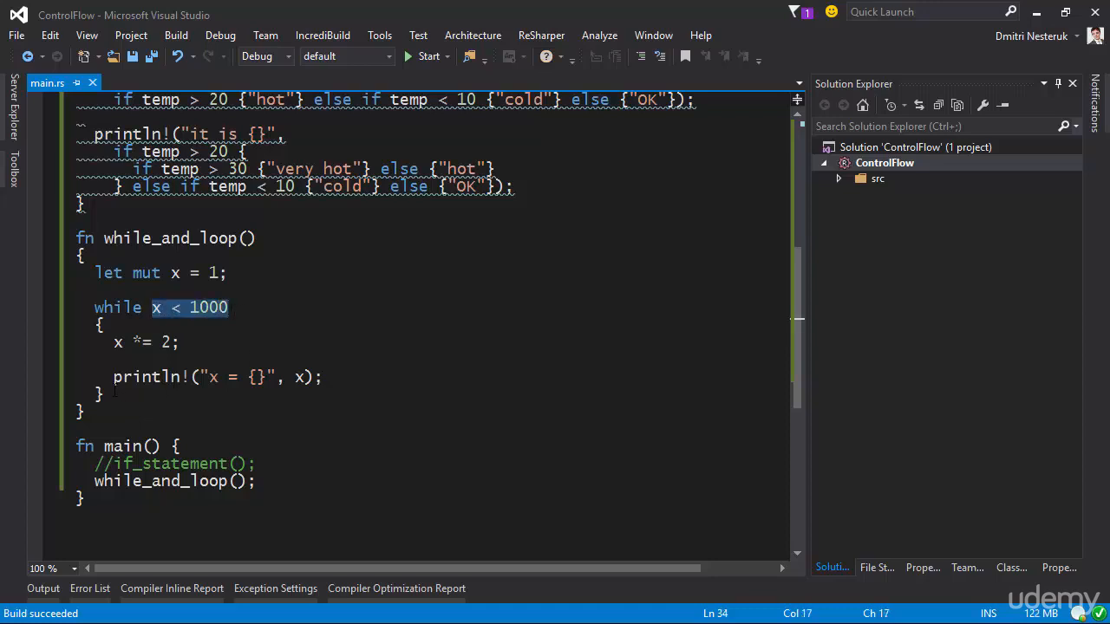
click(104, 395)
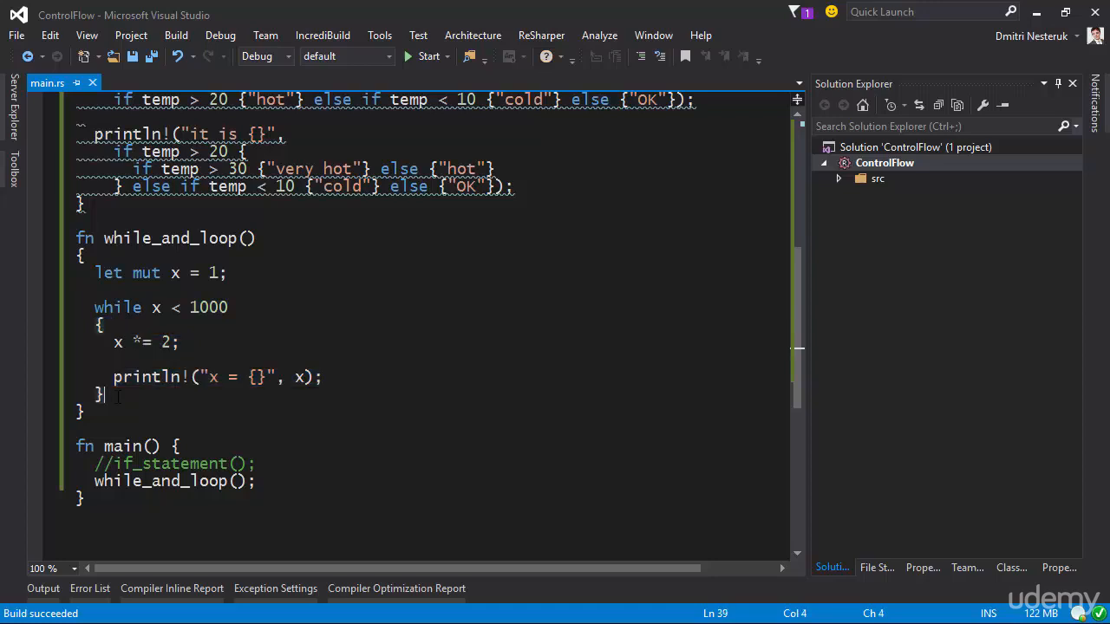
key(enter)
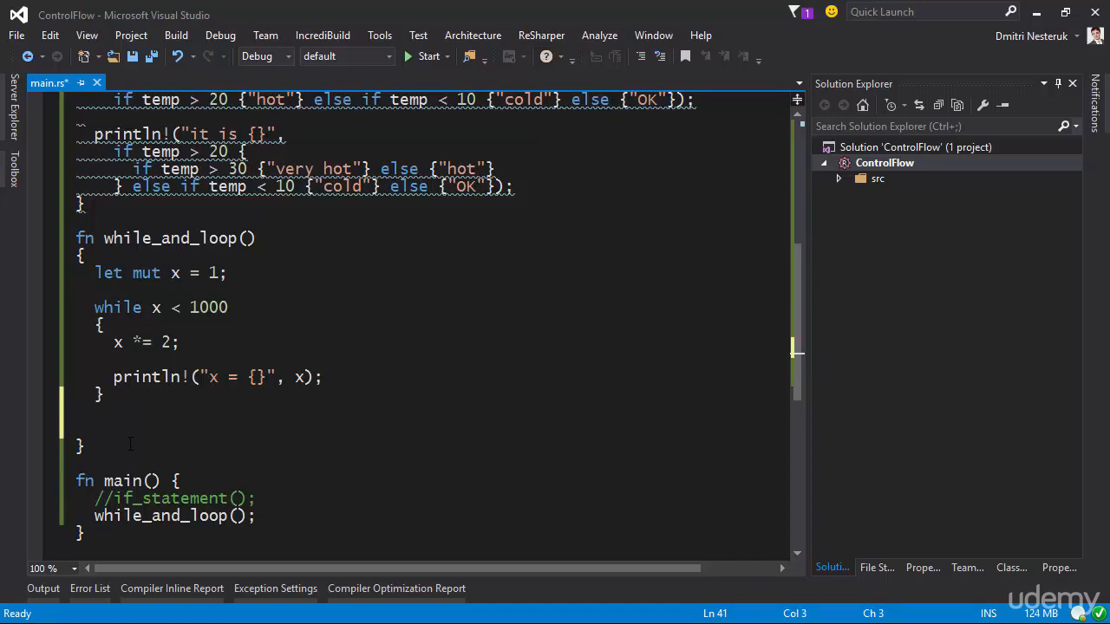
click(178, 342)
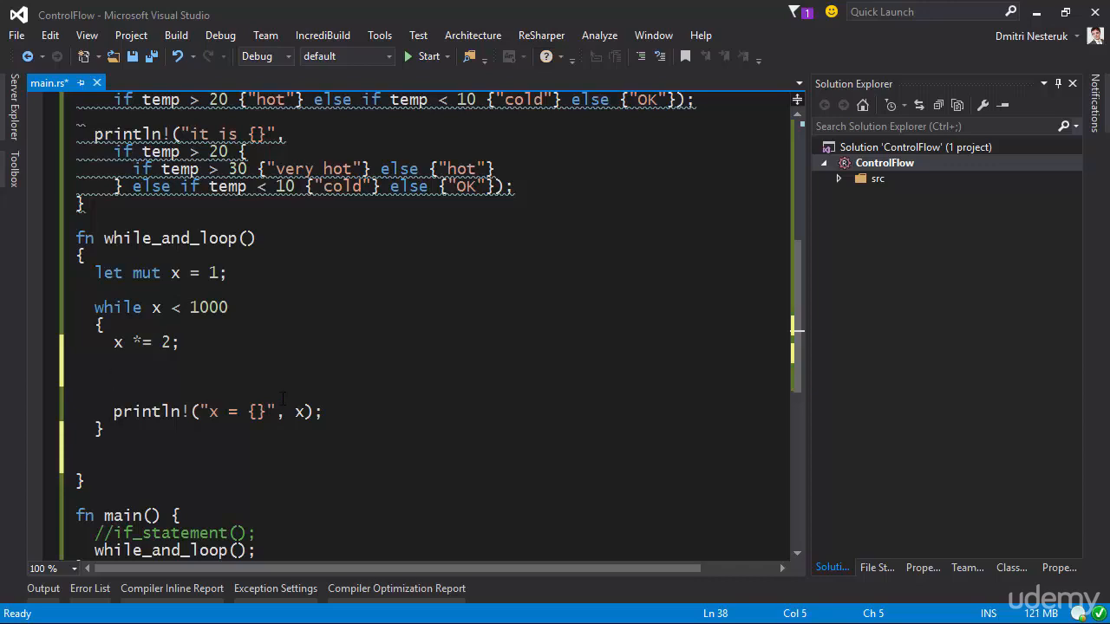
Insert if x == 64 { continue; } before println! and highlight the continue keyword.
text(if)
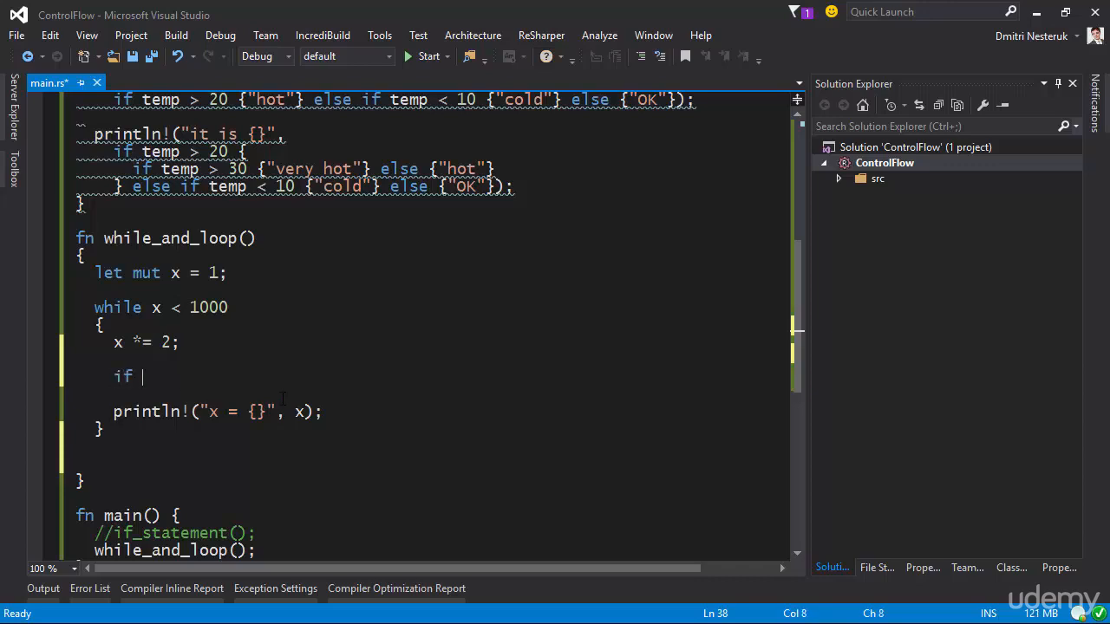
text(x ==)
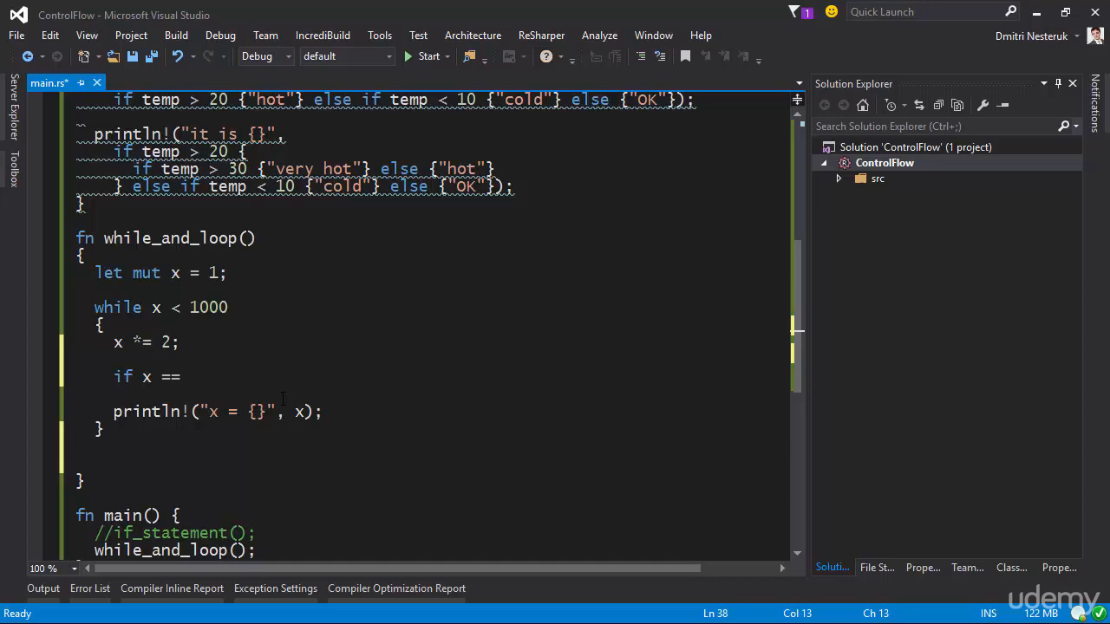
text(64 {)
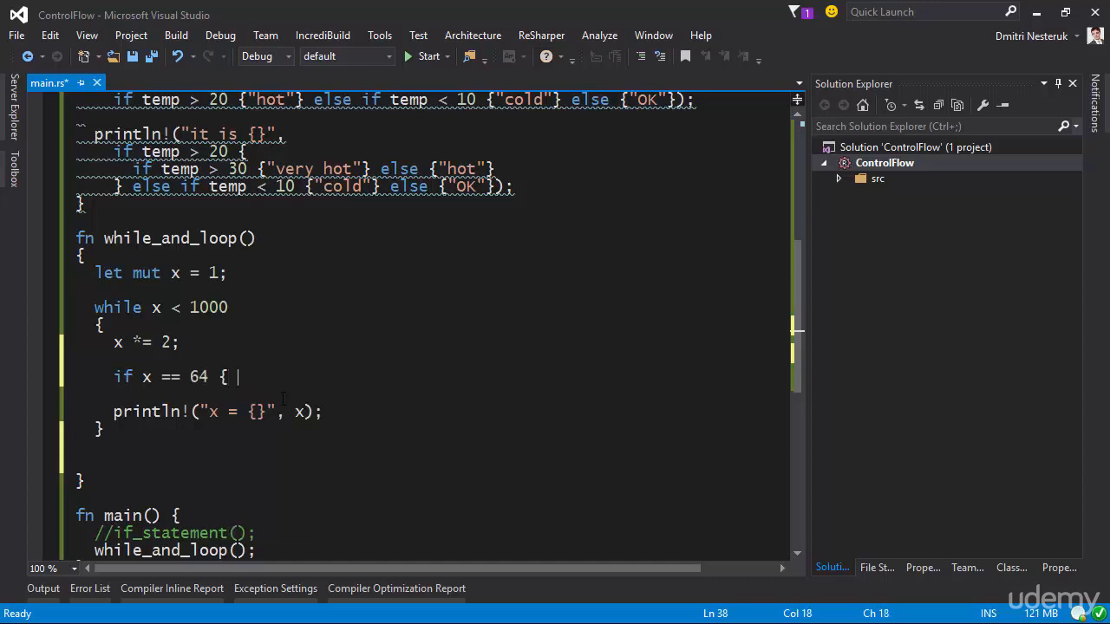
text(continue;)
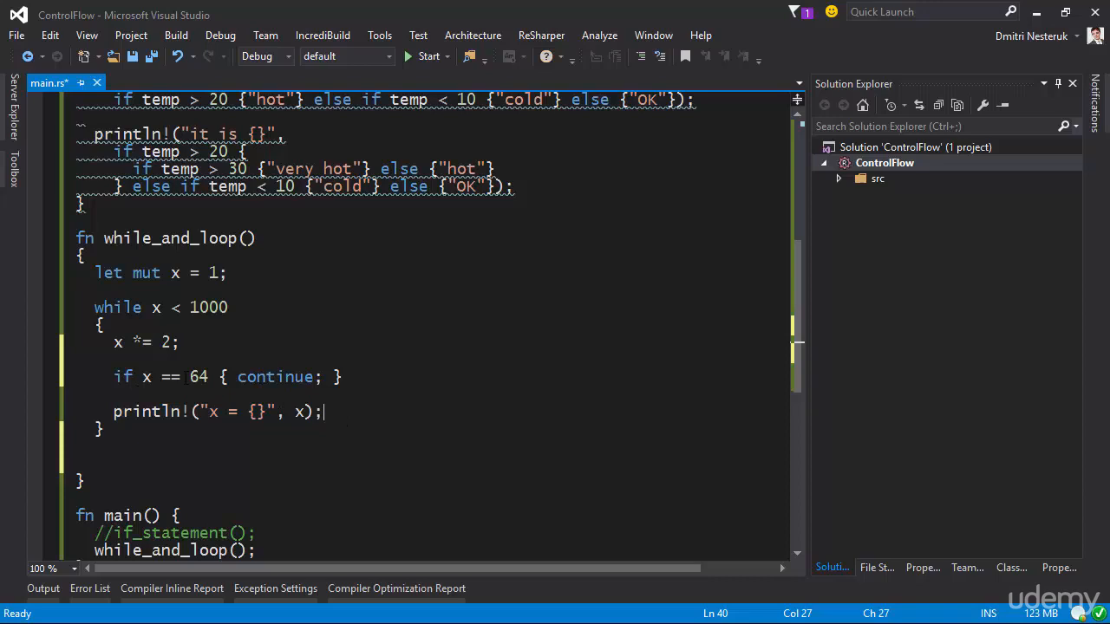
double_click(276, 376)
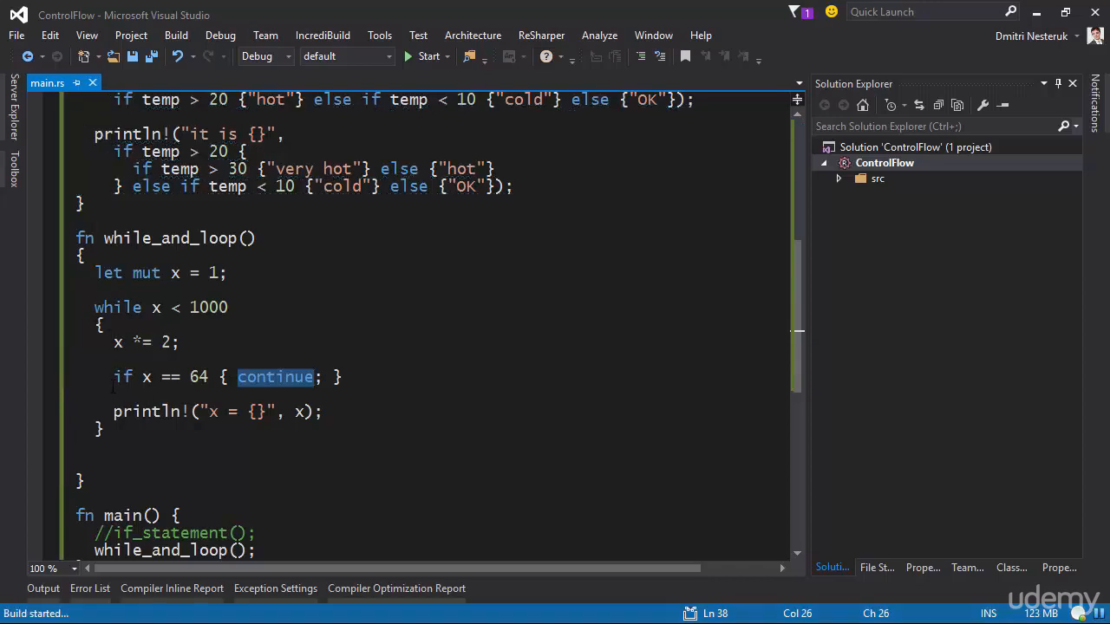
Close the rerun console output, where 64 is skipped.
click(427, 57)
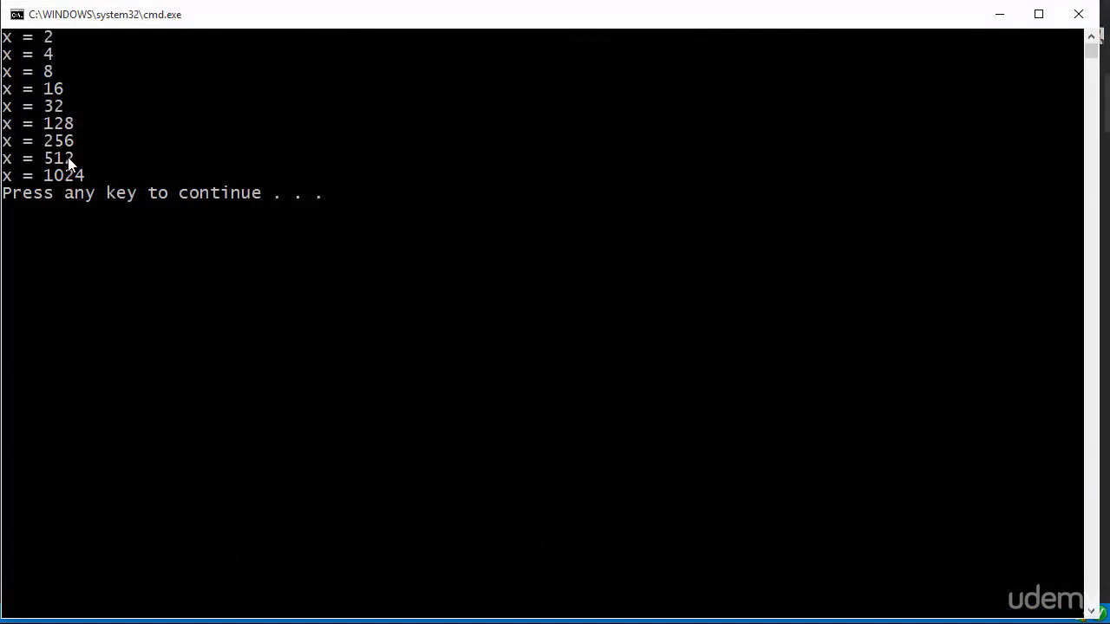
mouse_move(11, 124)
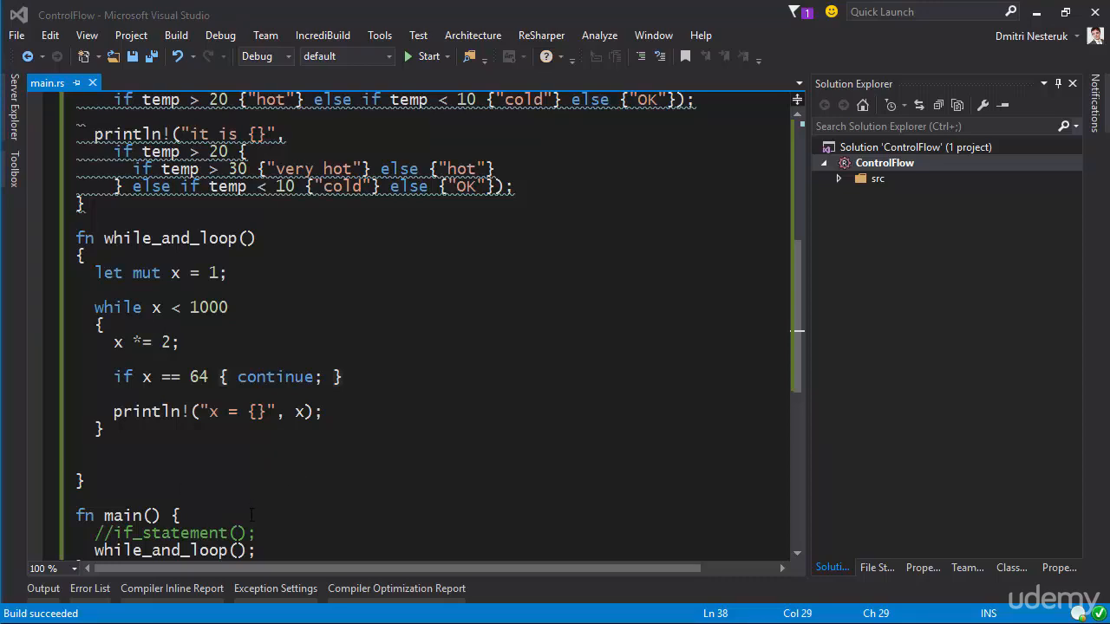
Start an endless loop below the while loop, commented as "// while true".
click(212, 521)
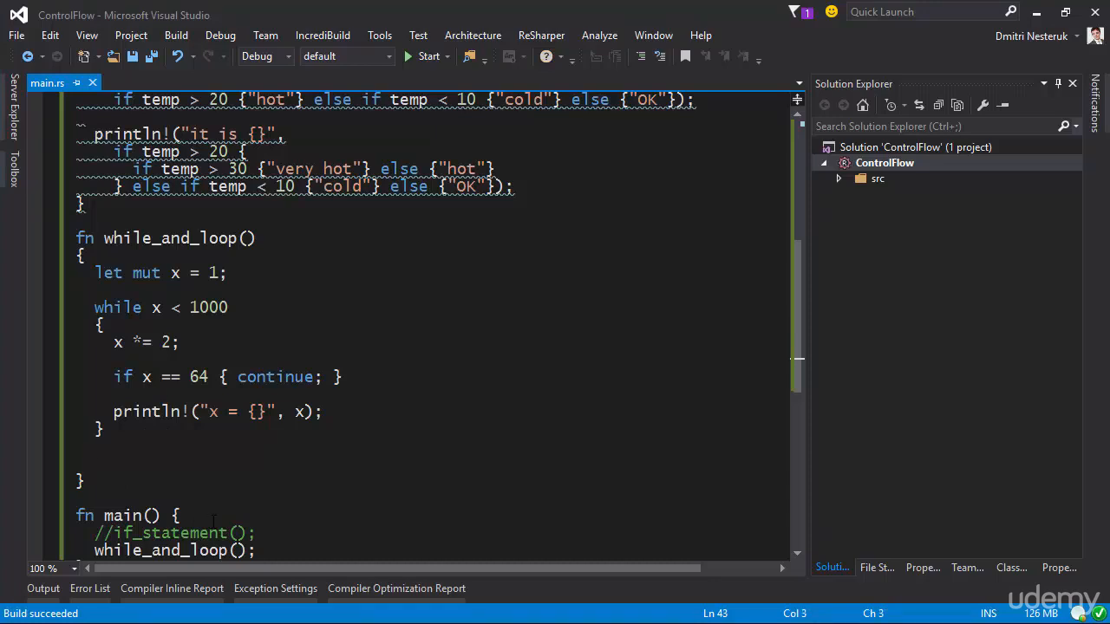
text(loop)
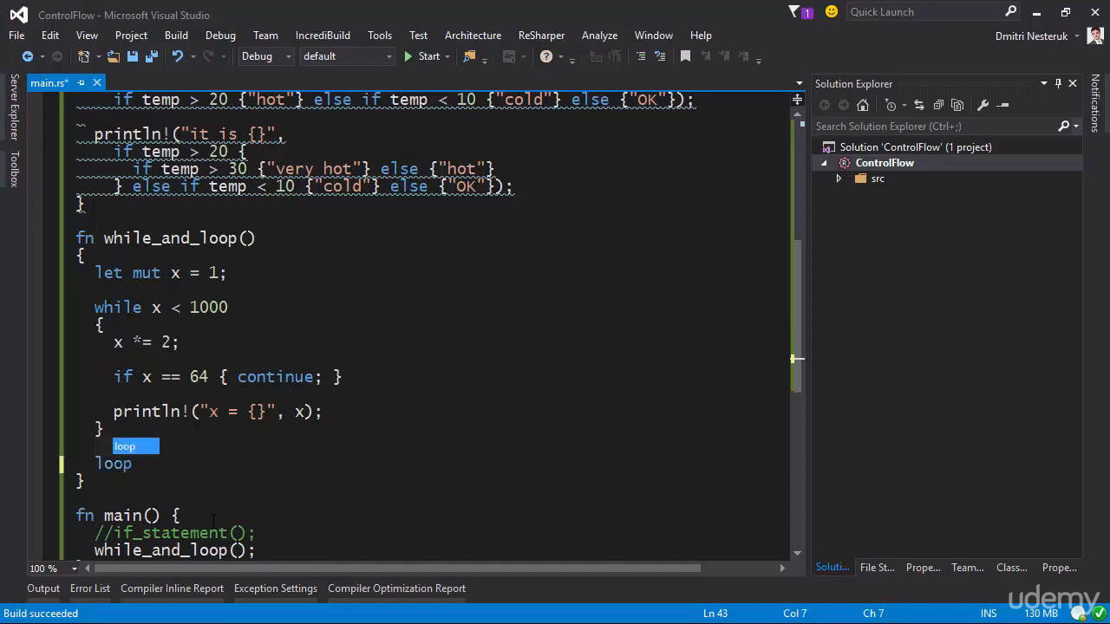
text(// w)
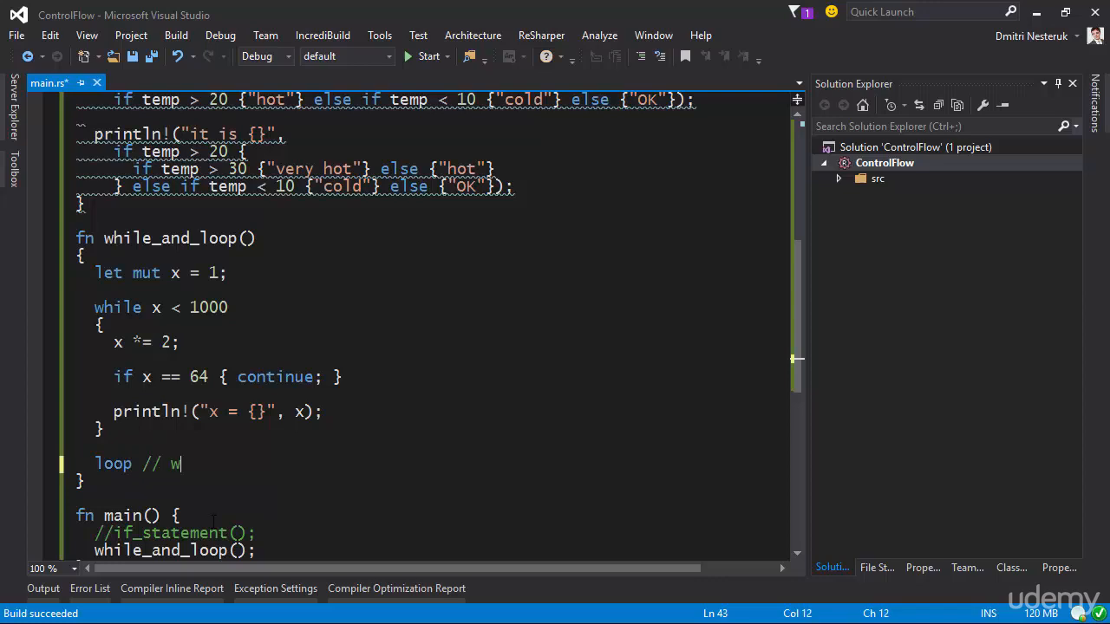
text(hile true)
text({)
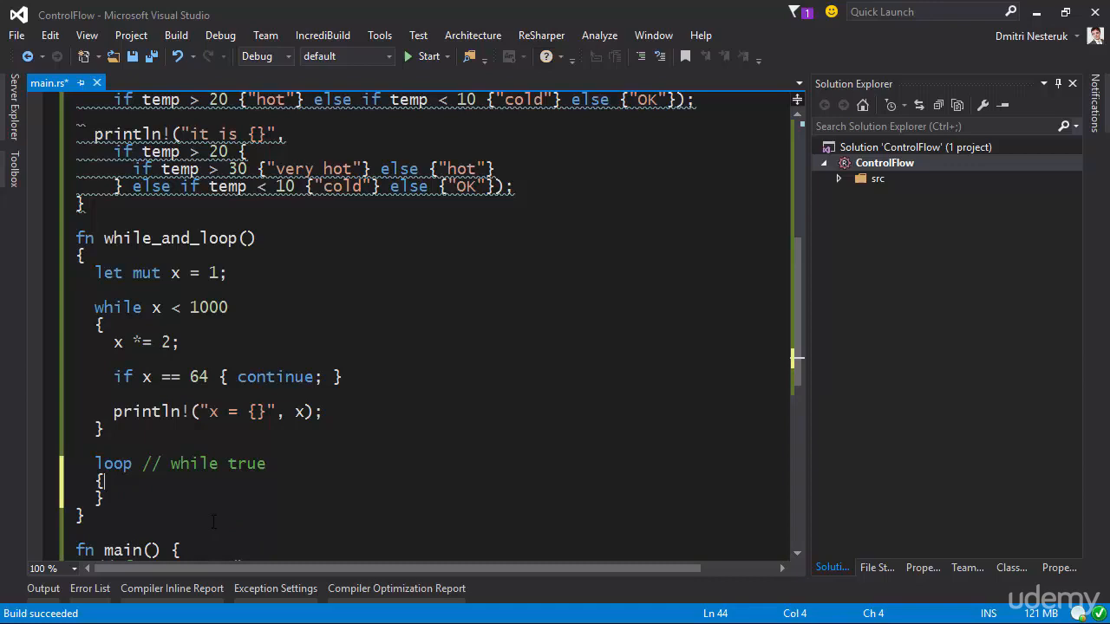
Add let mut y = 1, with the loop doubling y and printing "y = {}".
text(let m)
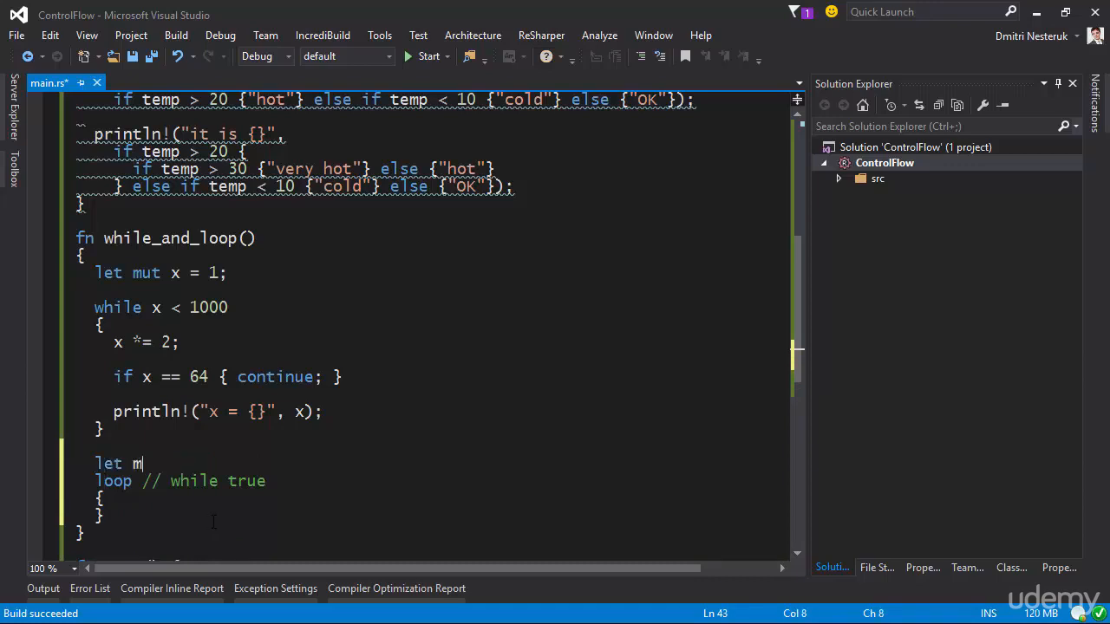
text(ut y =)
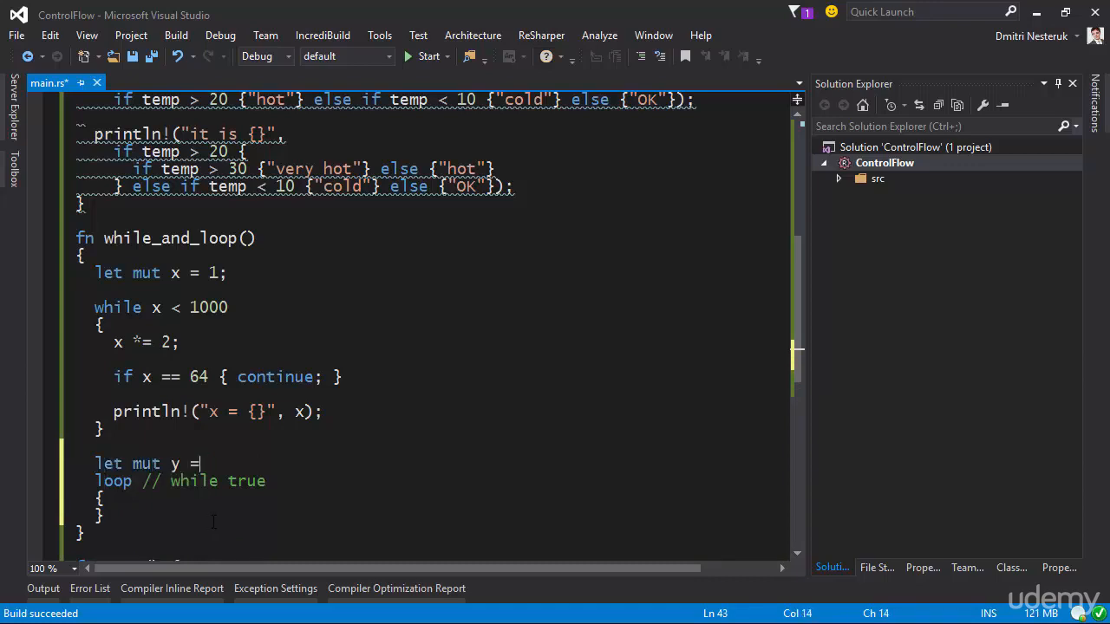
text(1;)
text(y *=)
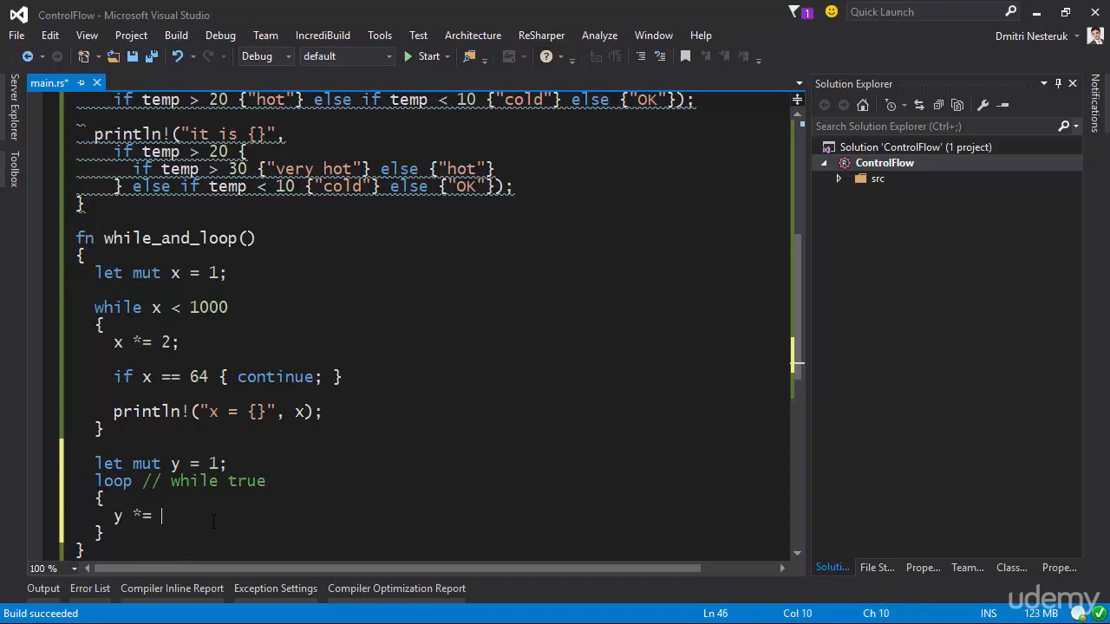
text(2;)
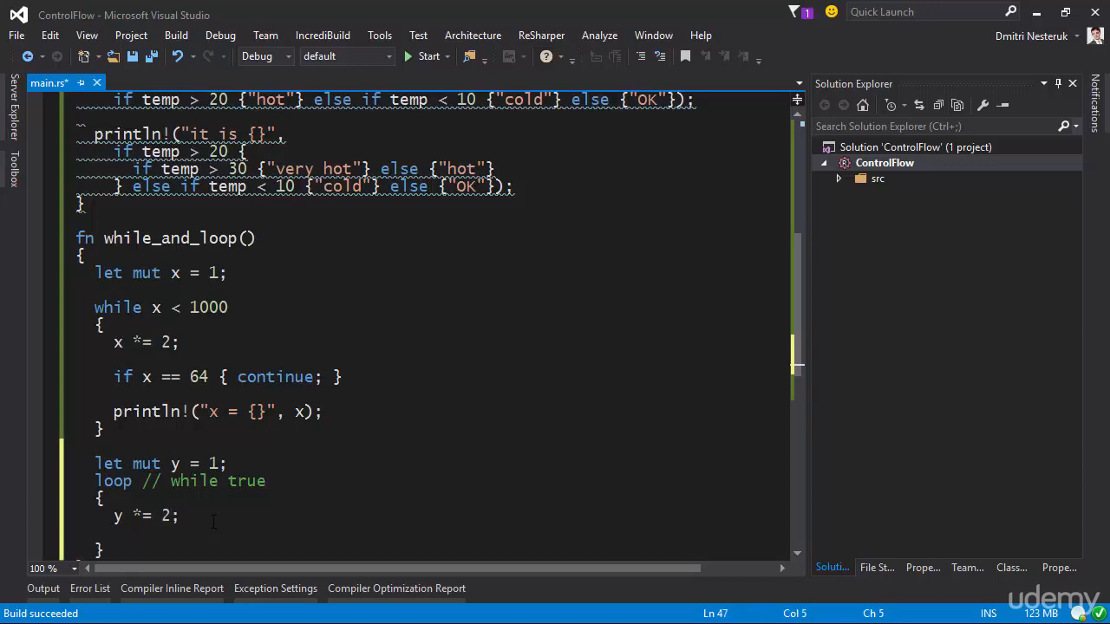
text(println!("y)
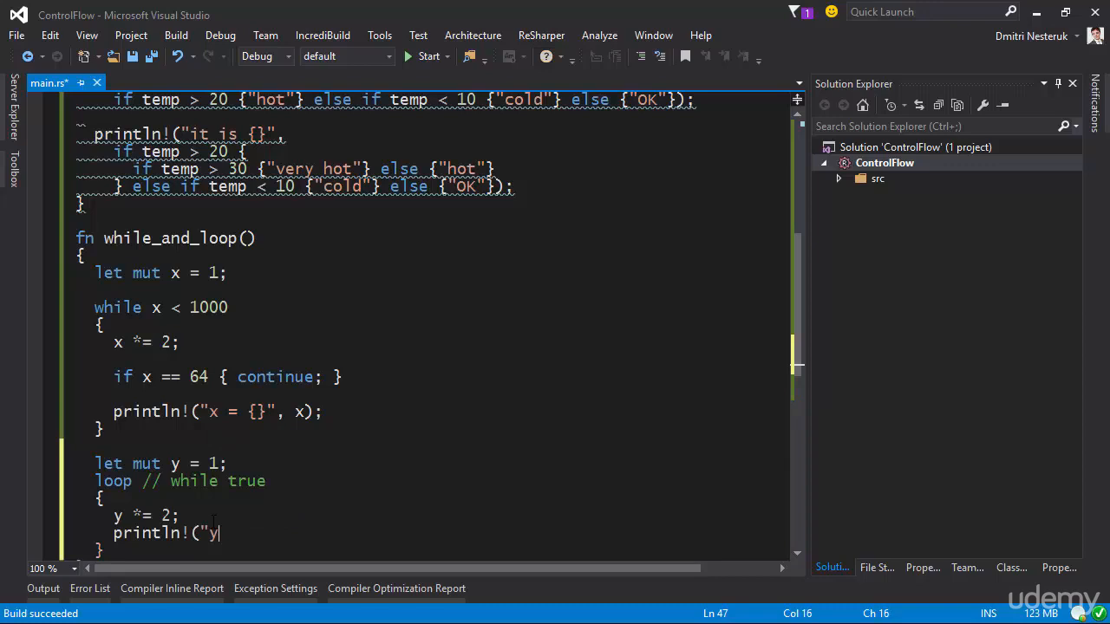
text(= {}")
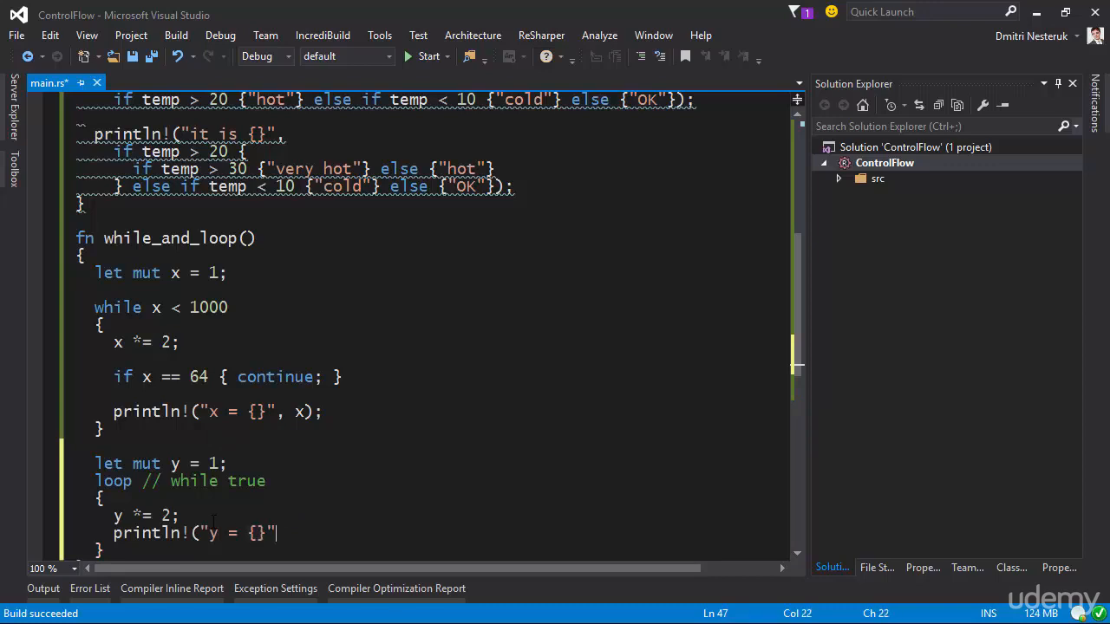
text(, y);)
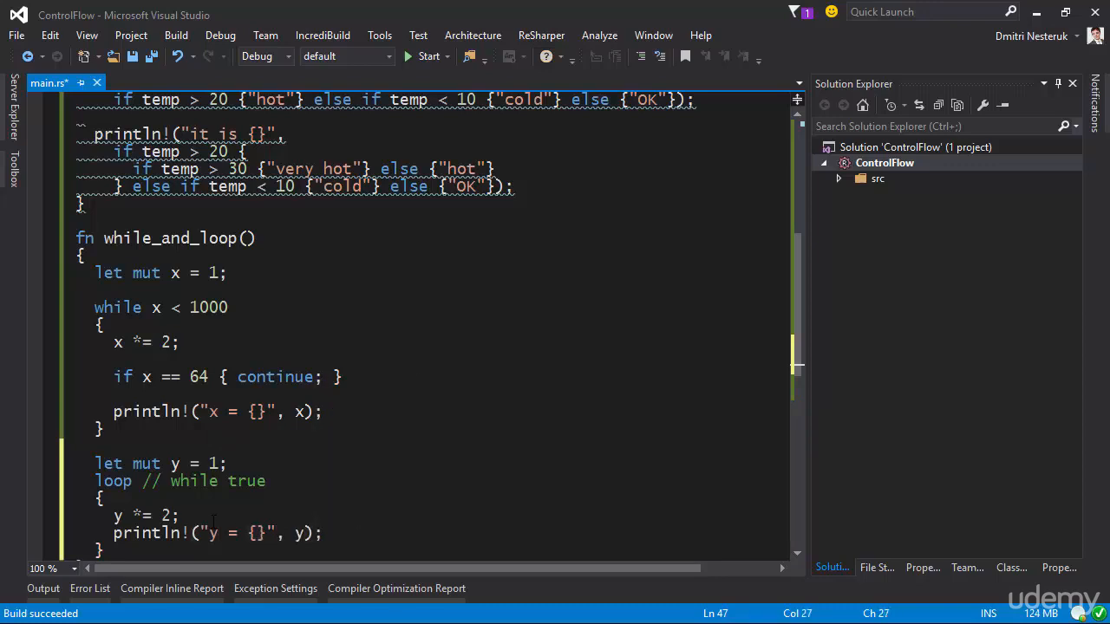
scroll(down, 3)
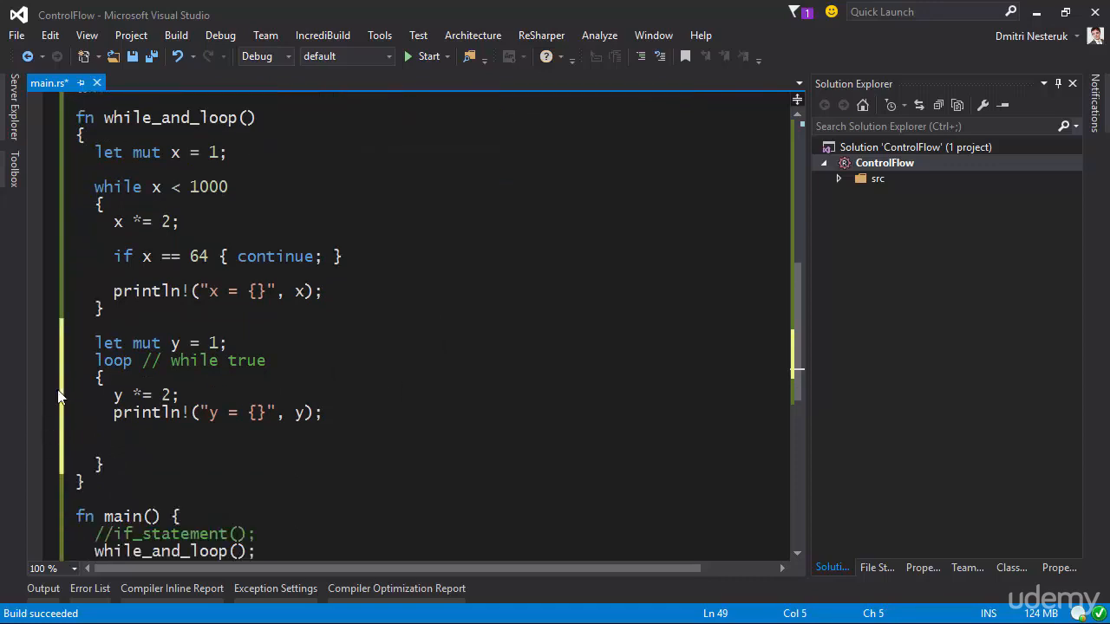
click(112, 450)
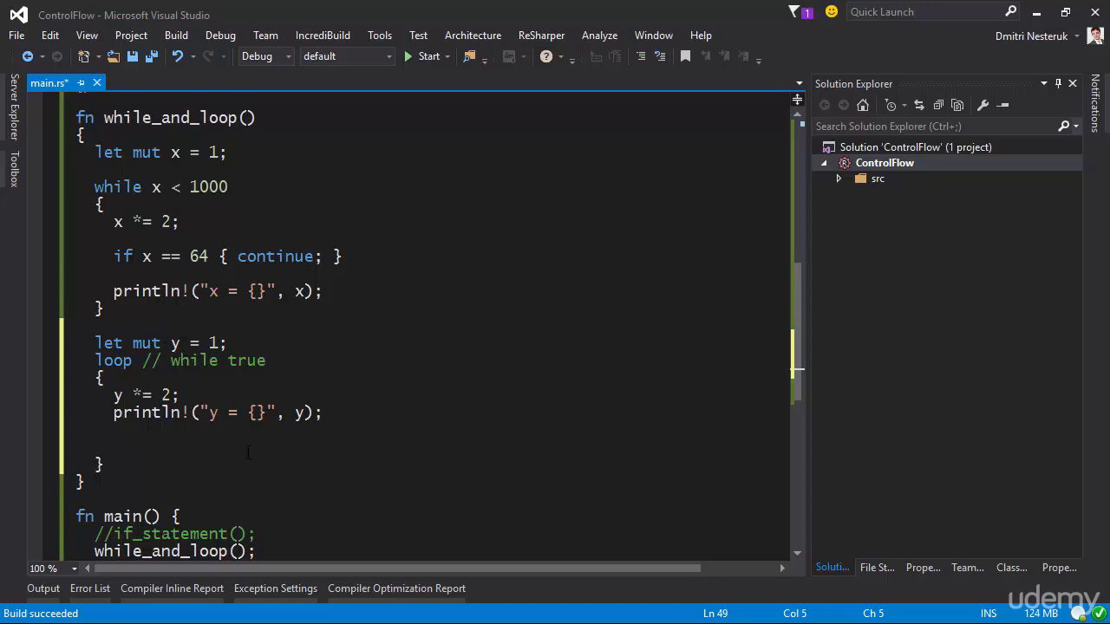
Add if y == 1<<10 { break; } inside the endless loop.
text(if)
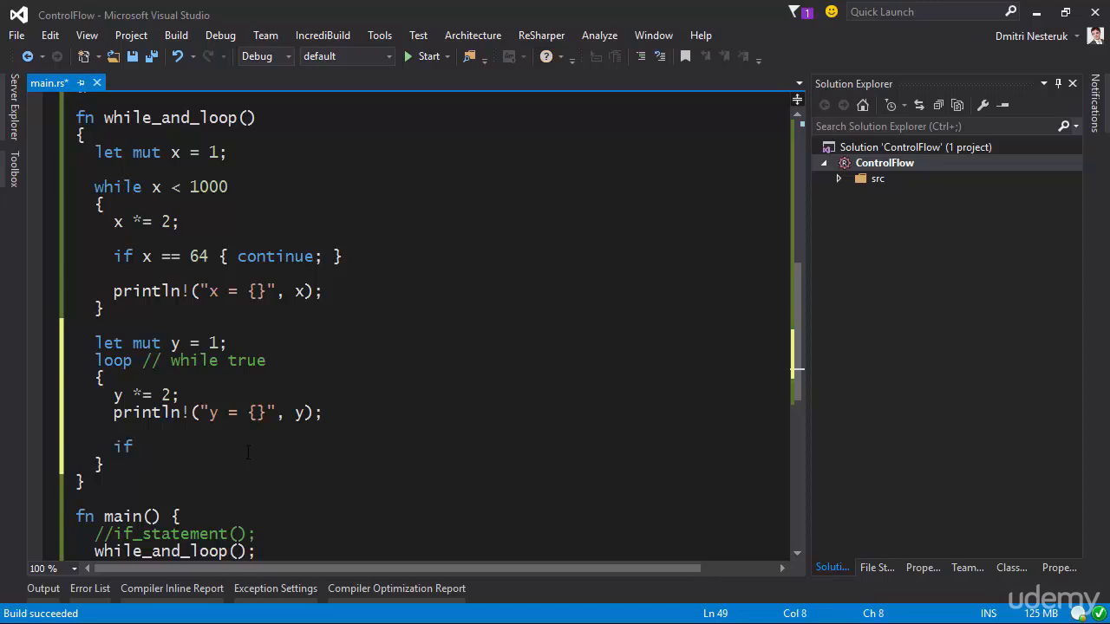
text(y == 1)
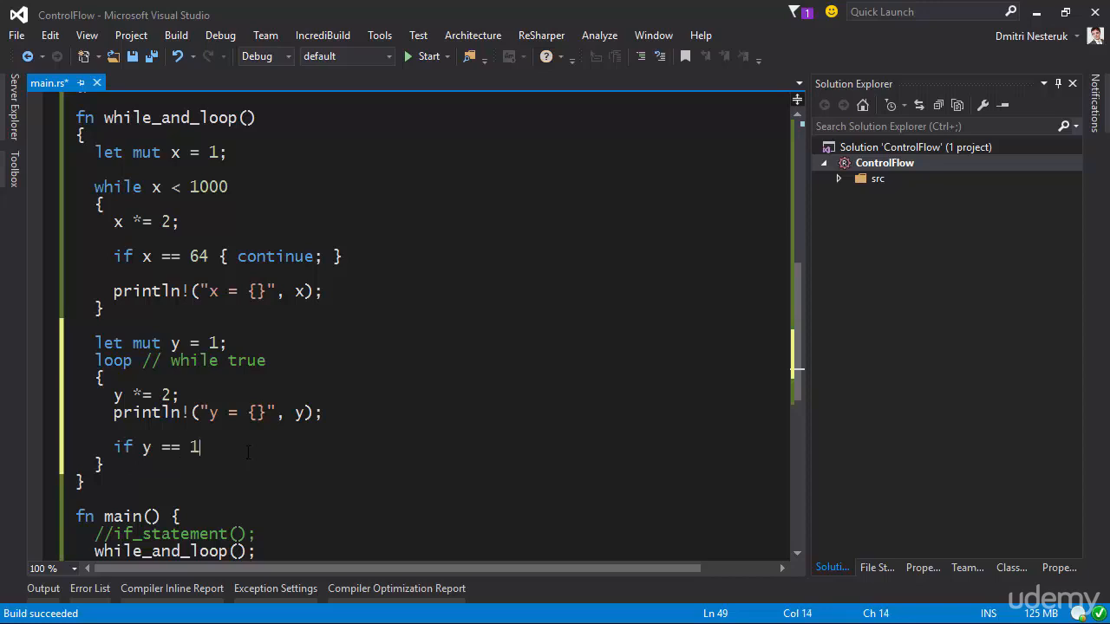
text(<<10 { break;)
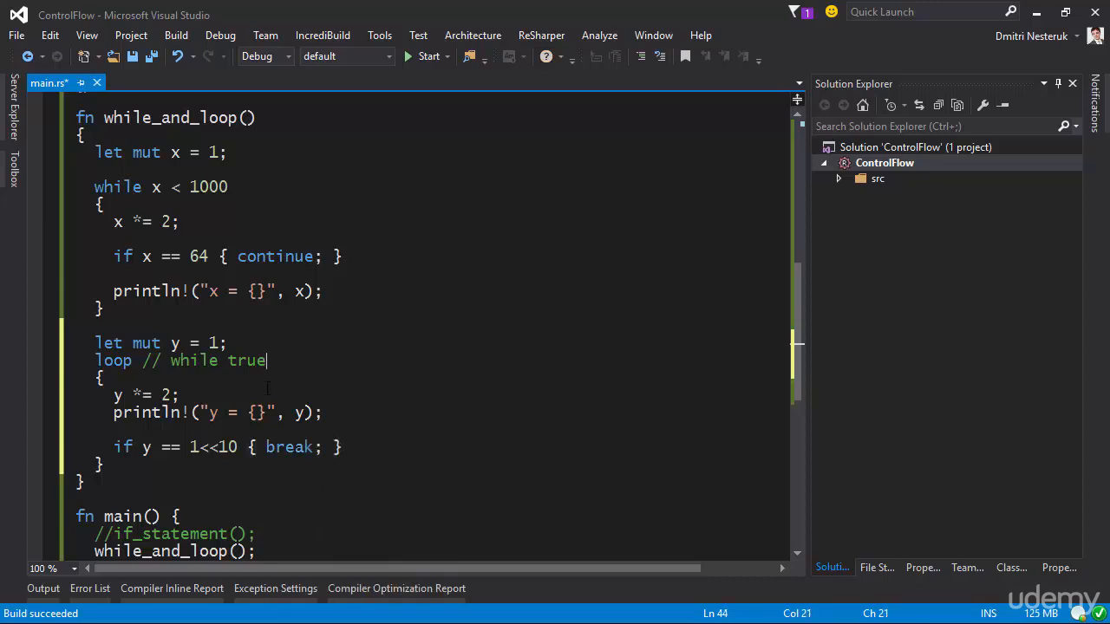
click(120, 204)
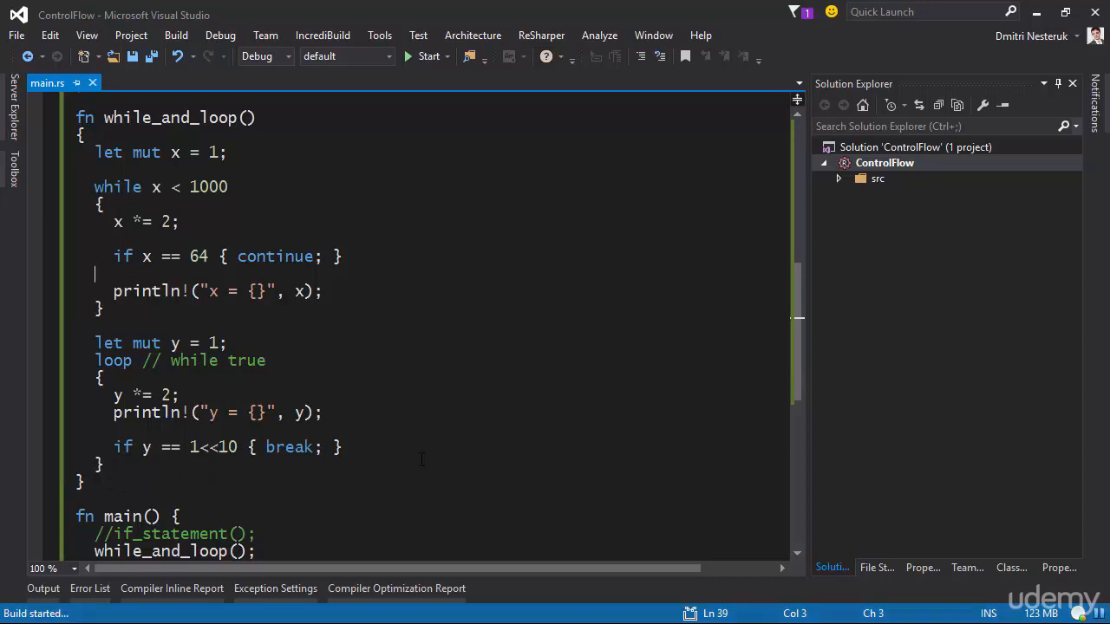
click(427, 57)
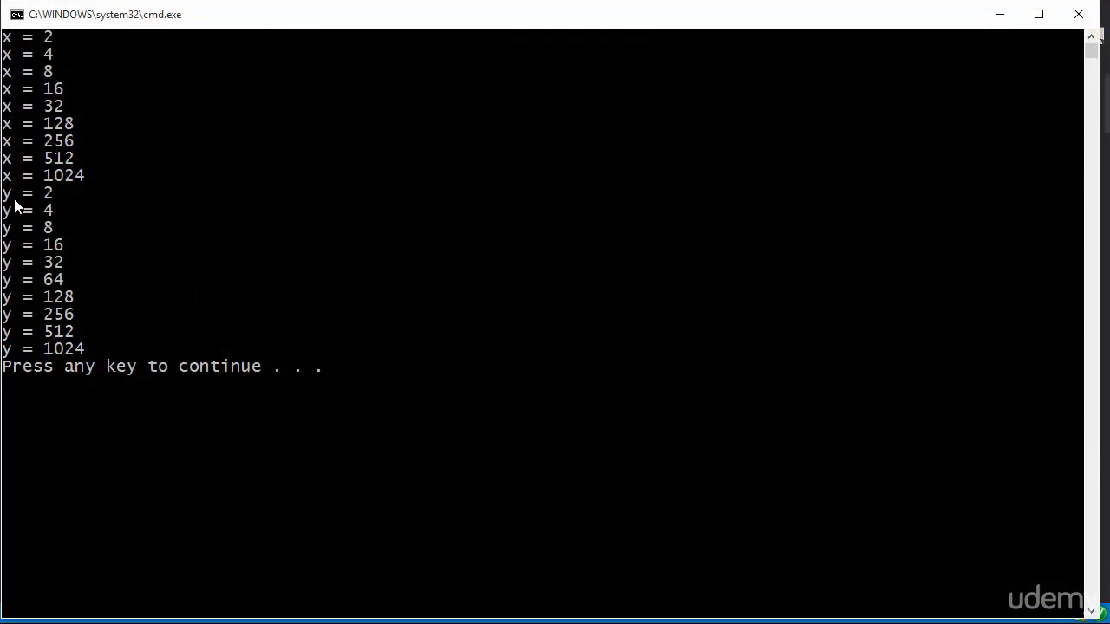
mouse_move(48, 204)
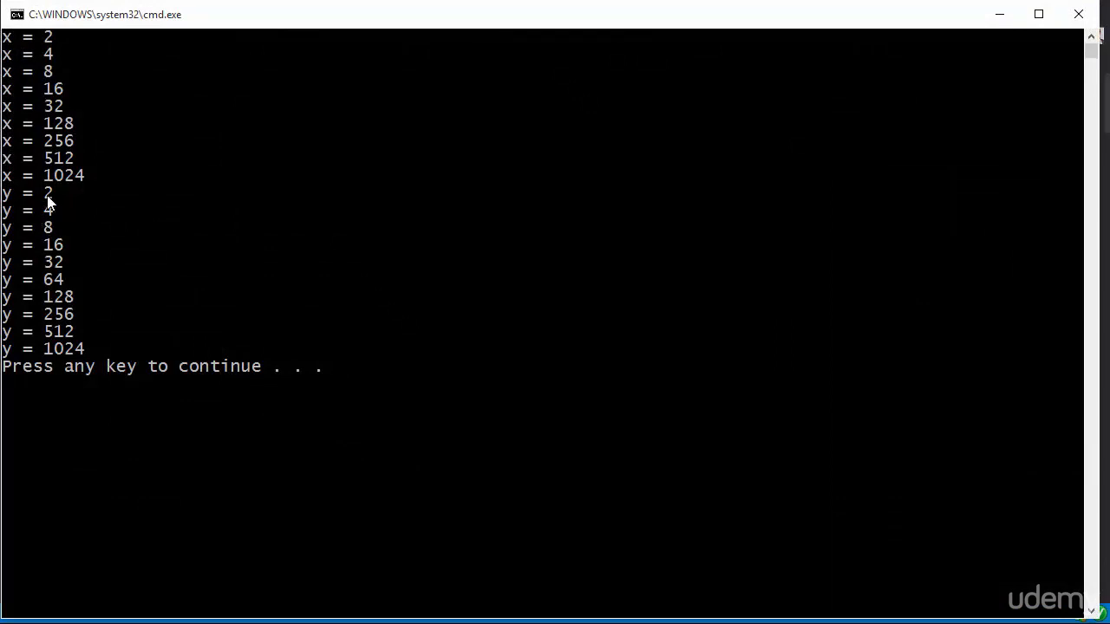
mouse_move(80, 360)
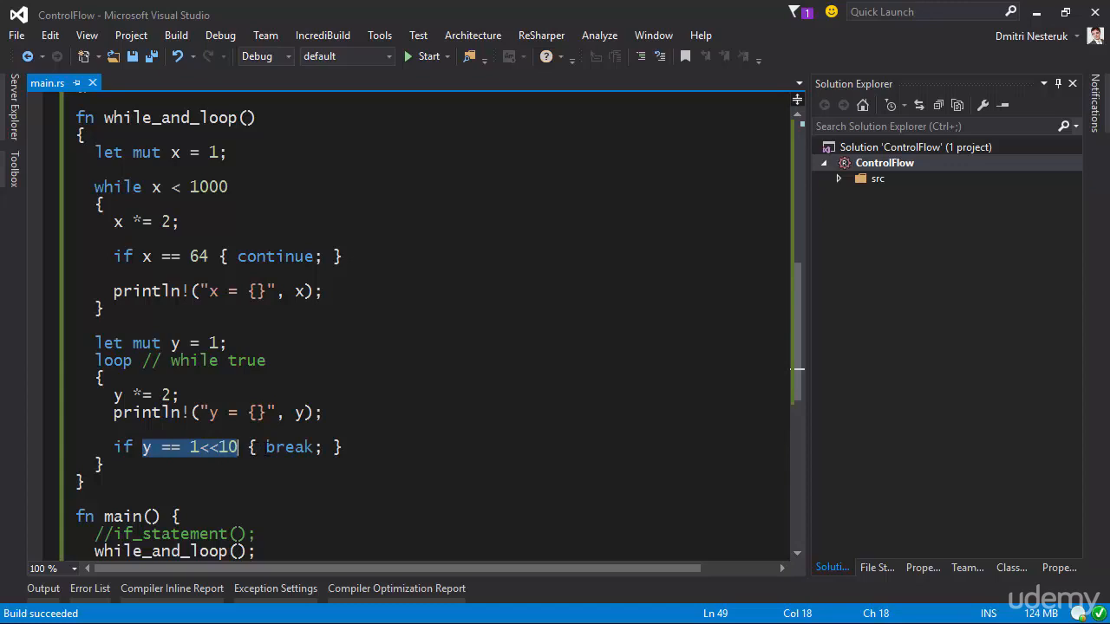
double_click(290, 446)
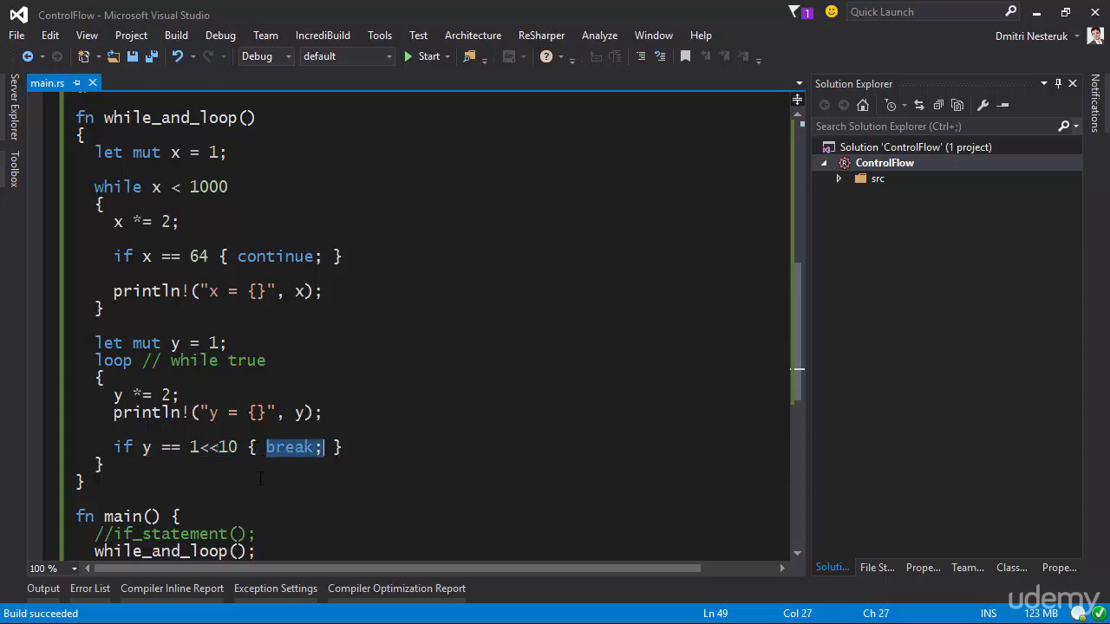